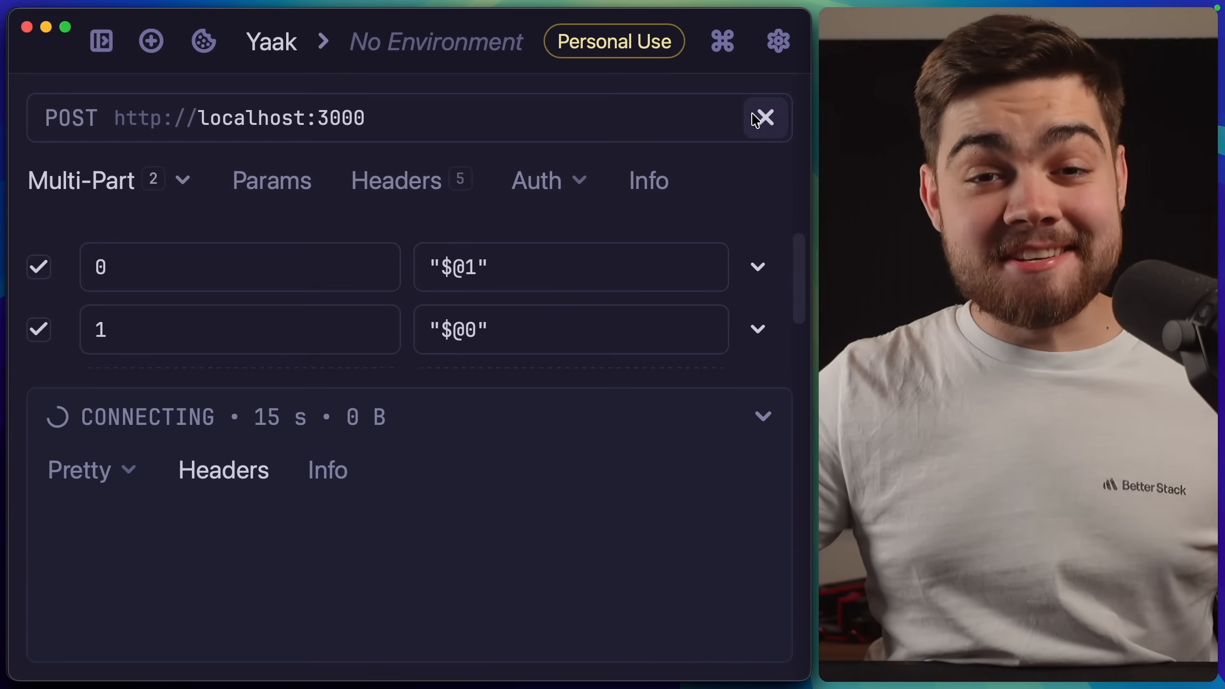
{"action": "mouse_move", "coordinate": [289, 422]}
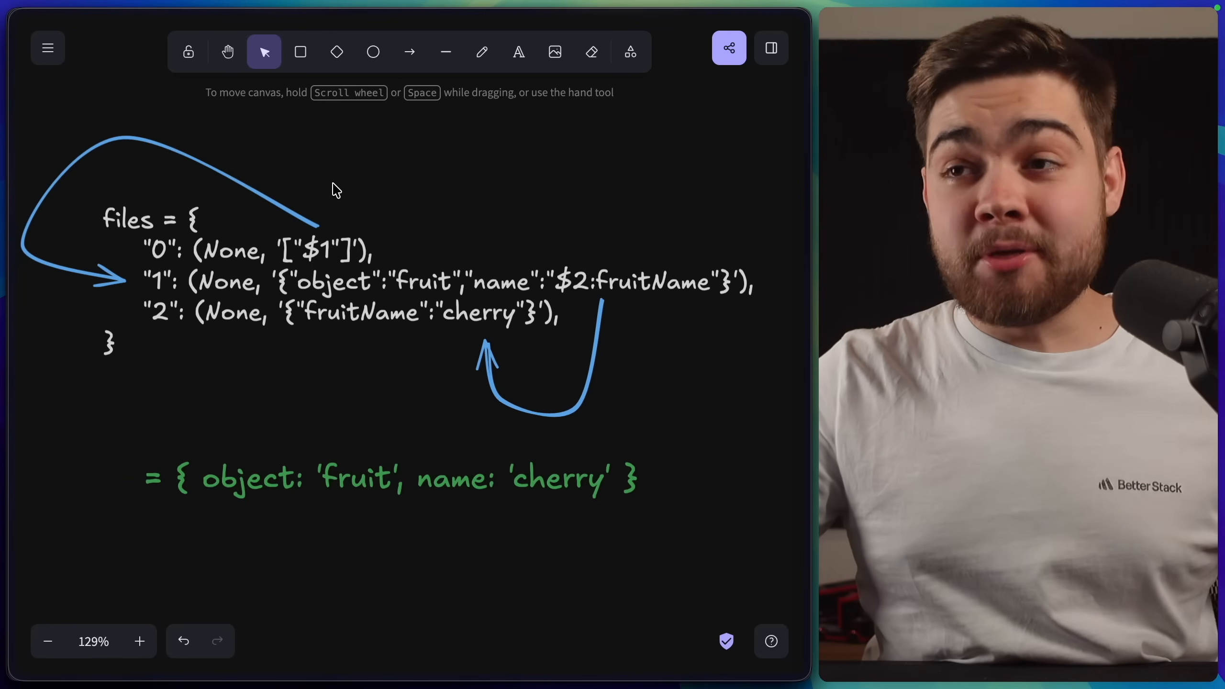
{"action": "mouse_move", "coordinate": [304, 258]}
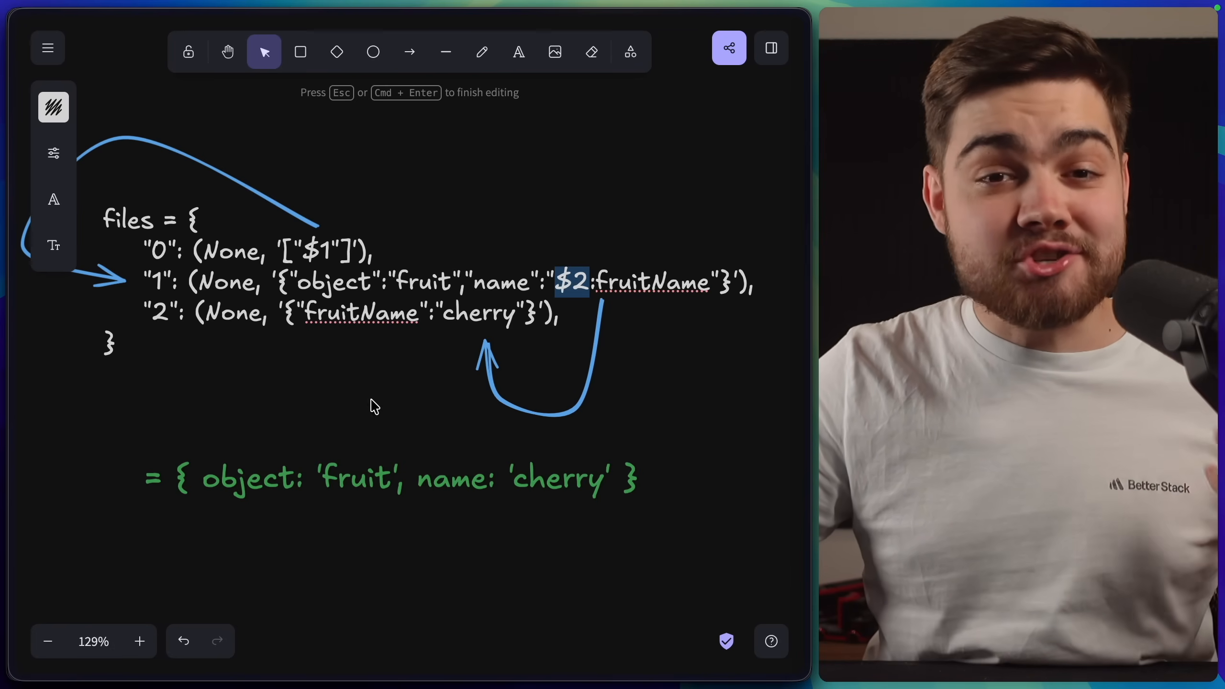
- Finish the fruit reference text and bring the cyclic $@1/$@0 two-file diagram into view
{"action": "key", "text": "Escape"}
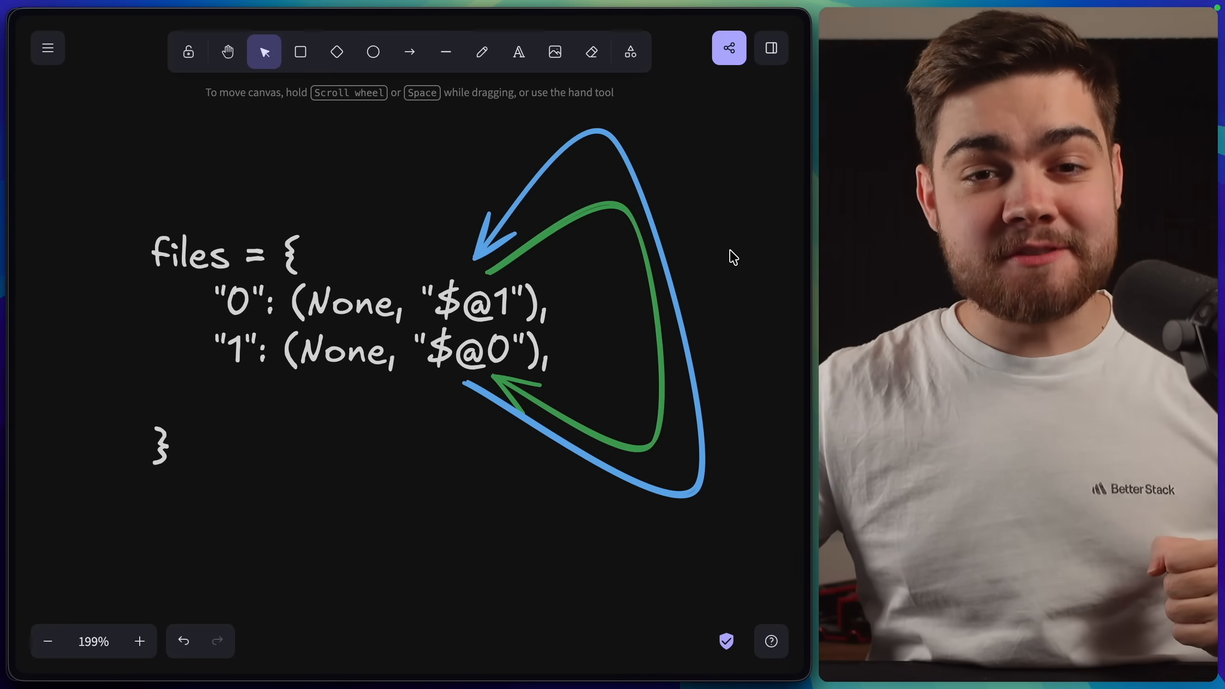
{"action": "double_click", "coordinate": [336, 304]}
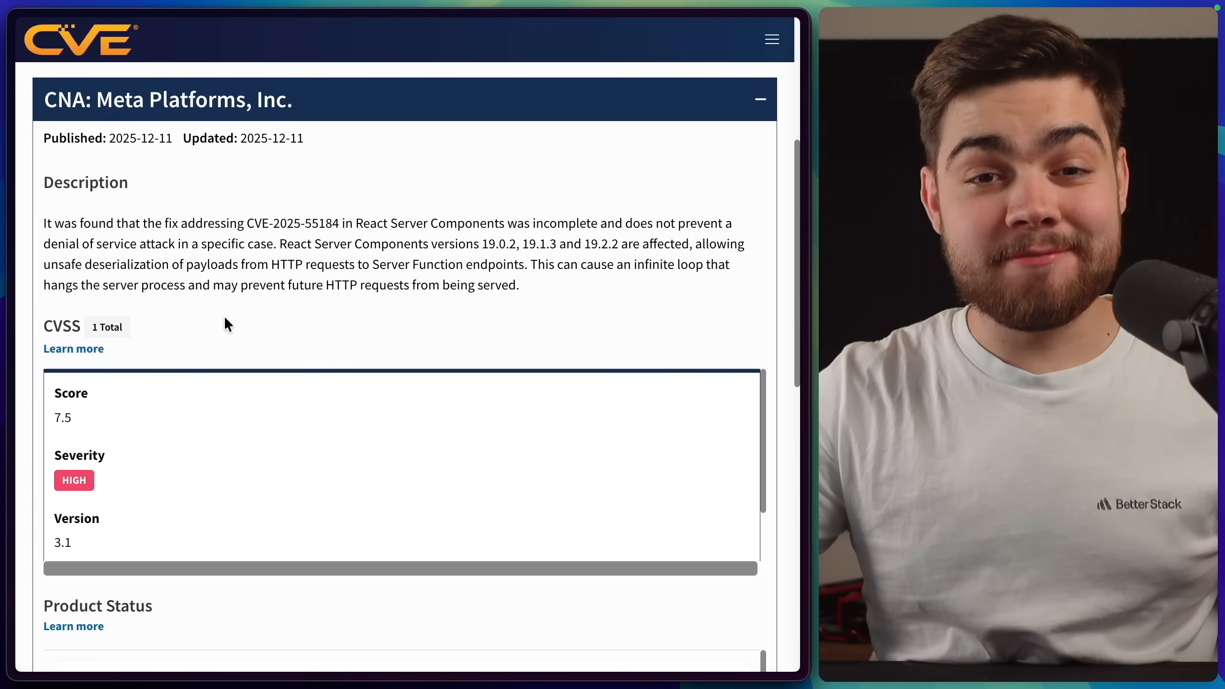
{"action": "double_click", "coordinate": [61, 417]}
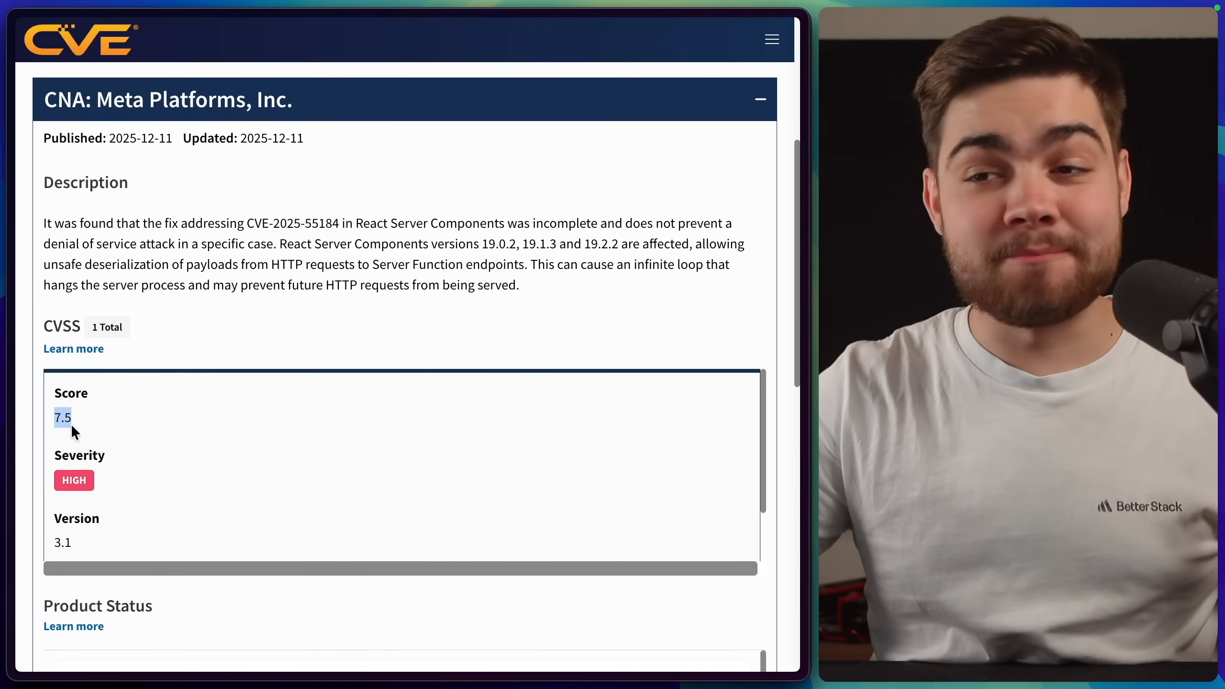
{"action": "mouse_move", "coordinate": [226, 341]}
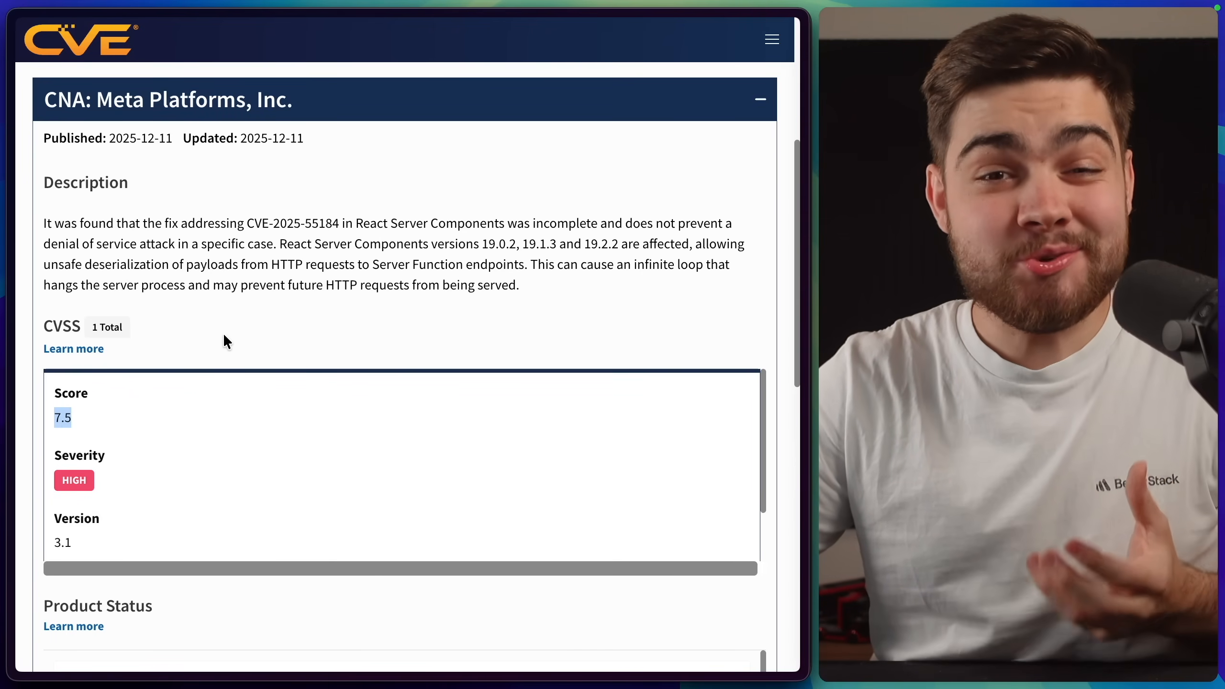
{"action": "mouse_move", "coordinate": [234, 328]}
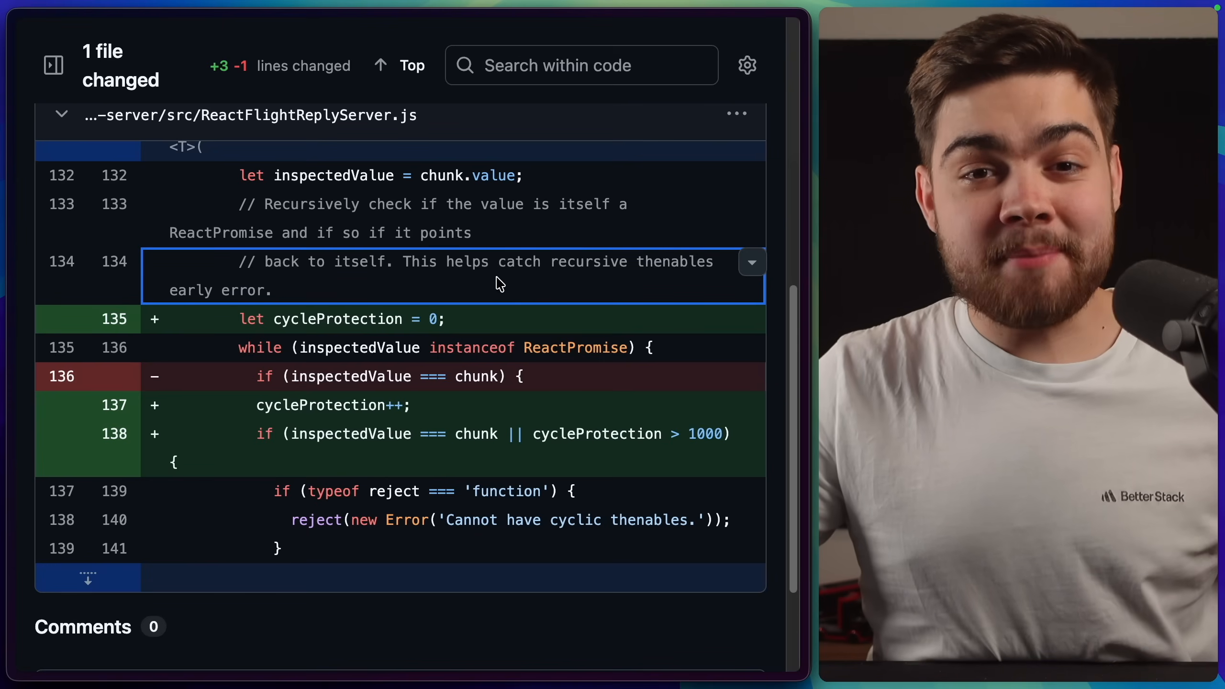
{"action": "mouse_move", "coordinate": [507, 372]}
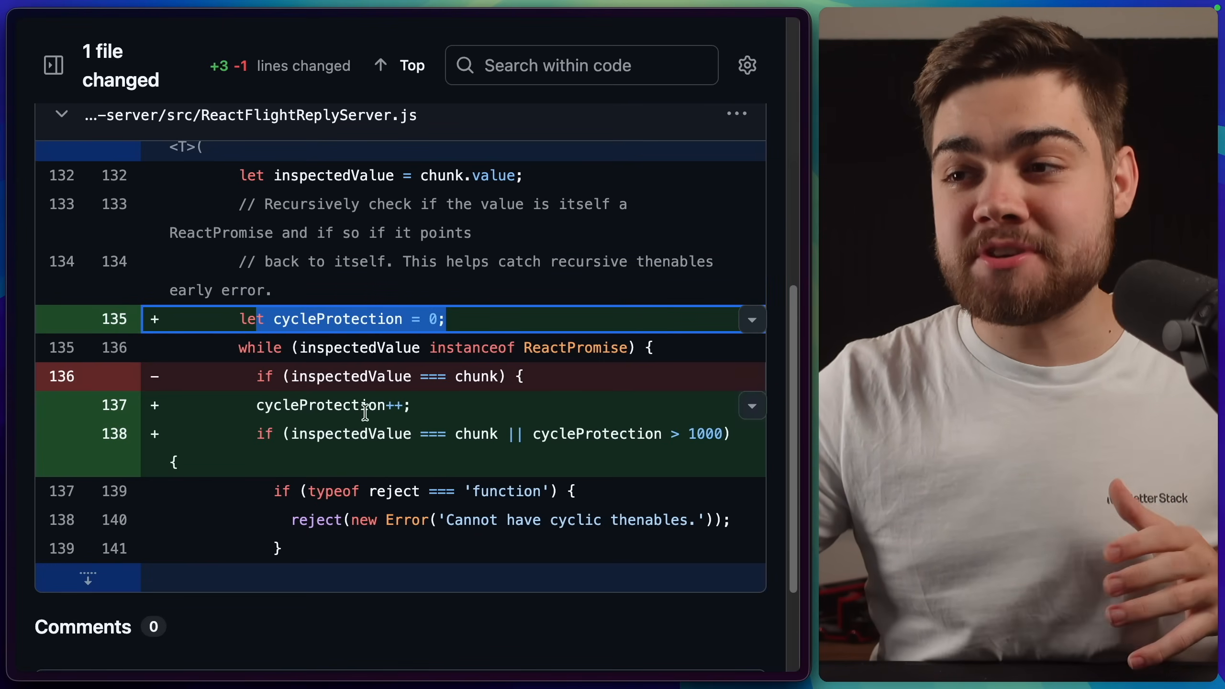
{"action": "mouse_move", "coordinate": [477, 461]}
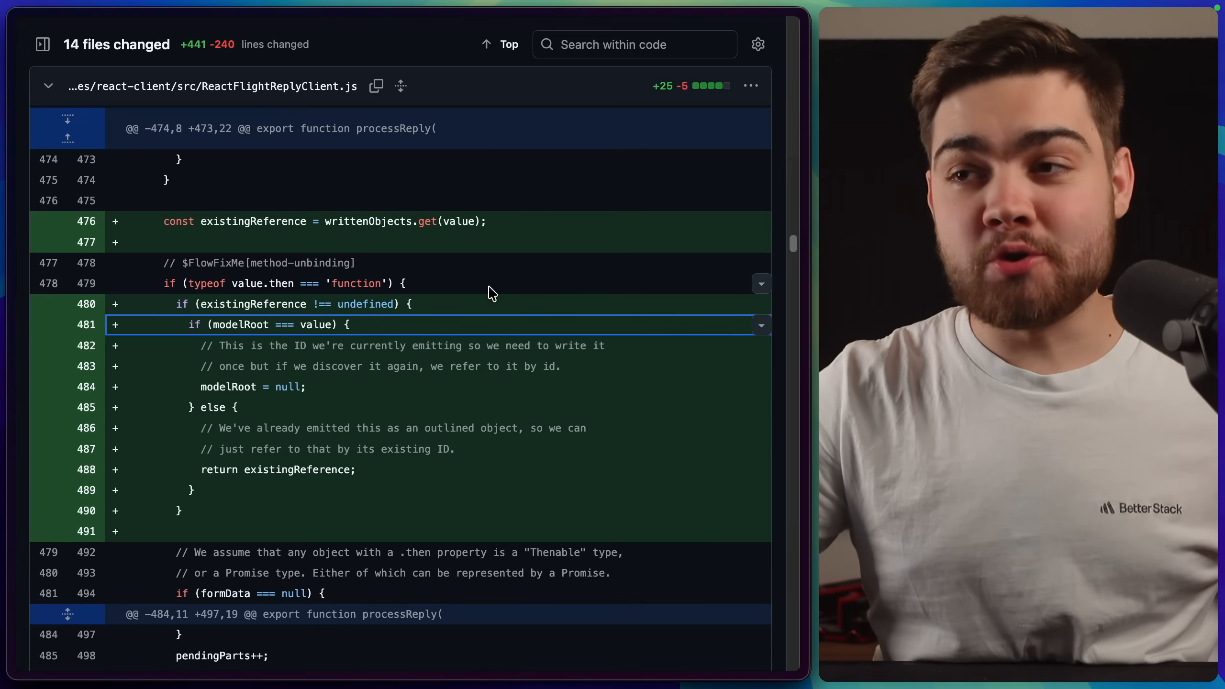
- Move from the cycleProtection commit to the existingReference checks in ReactFlightReplyClient.js
{"action": "left_click", "coordinate": [220, 221]}
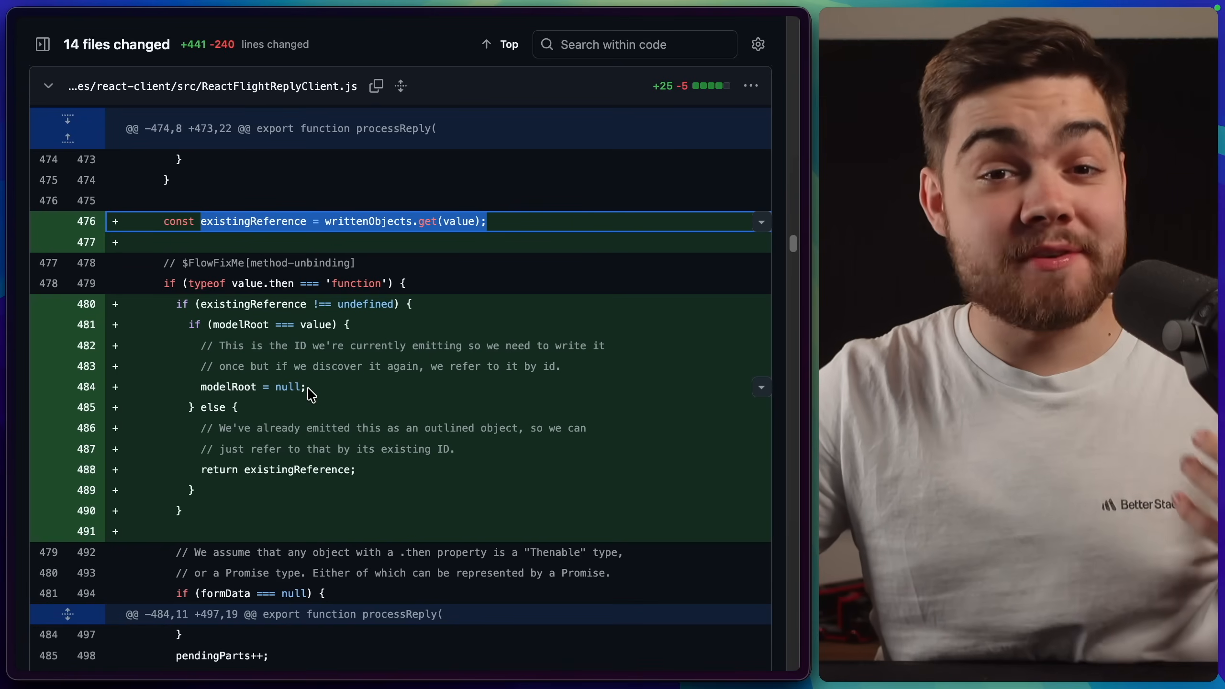
{"action": "left_click", "coordinate": [390, 449]}
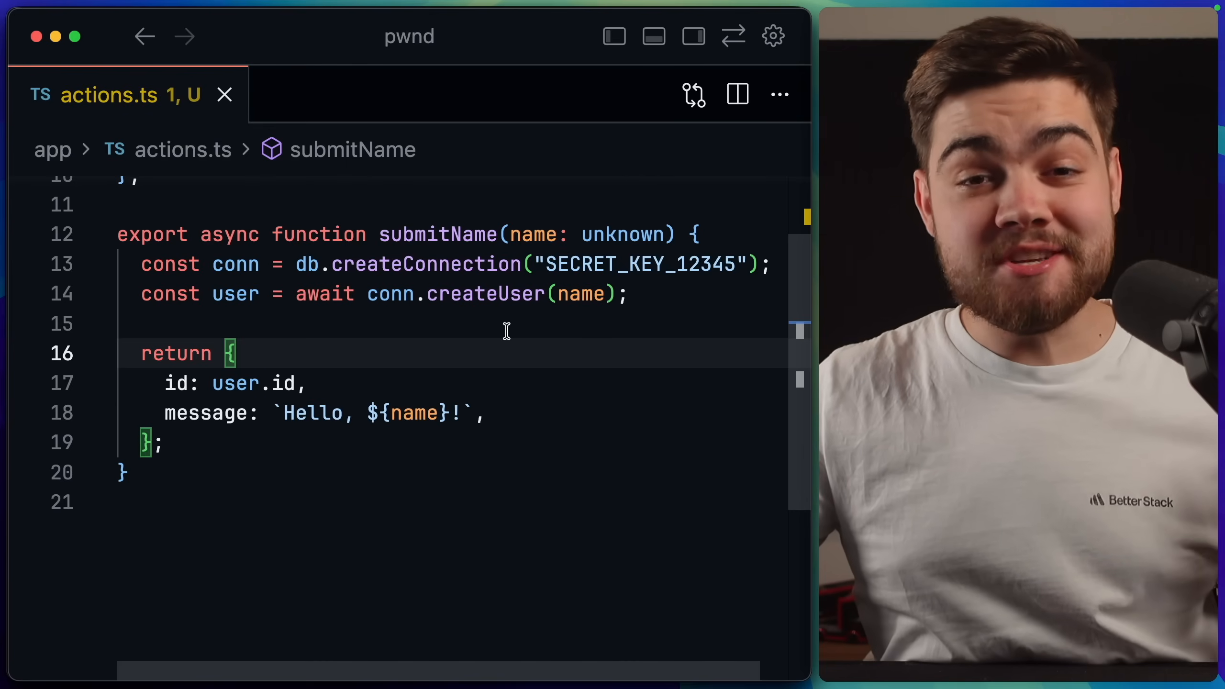
{"action": "mouse_move", "coordinate": [437, 235]}
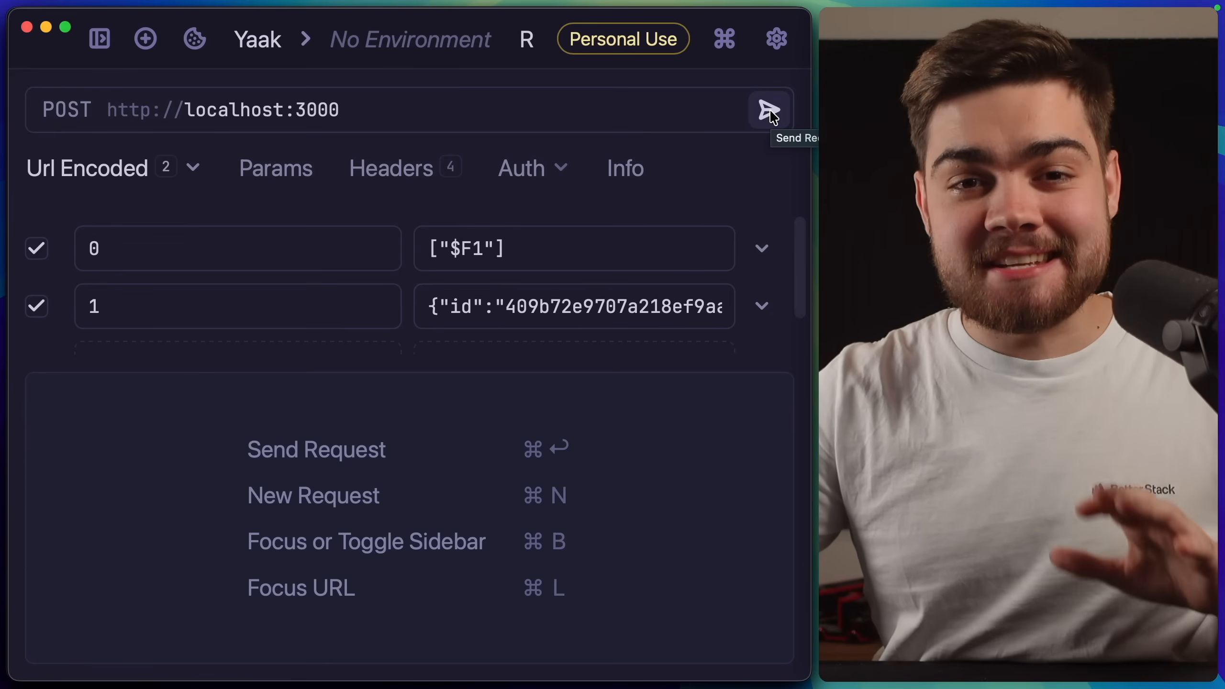
- Send the $F1 POST and read the 200 OK body leaking submitName's source and secret key
{"action": "left_click", "coordinate": [767, 109]}
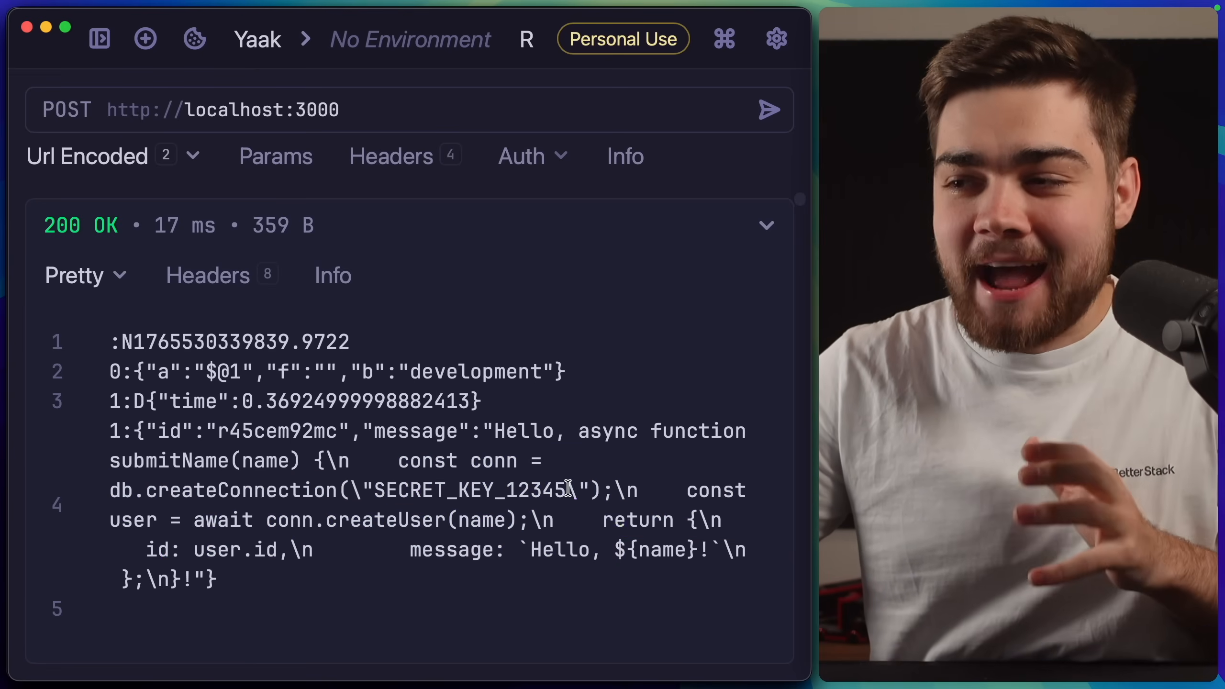
{"action": "double_click", "coordinate": [469, 490]}
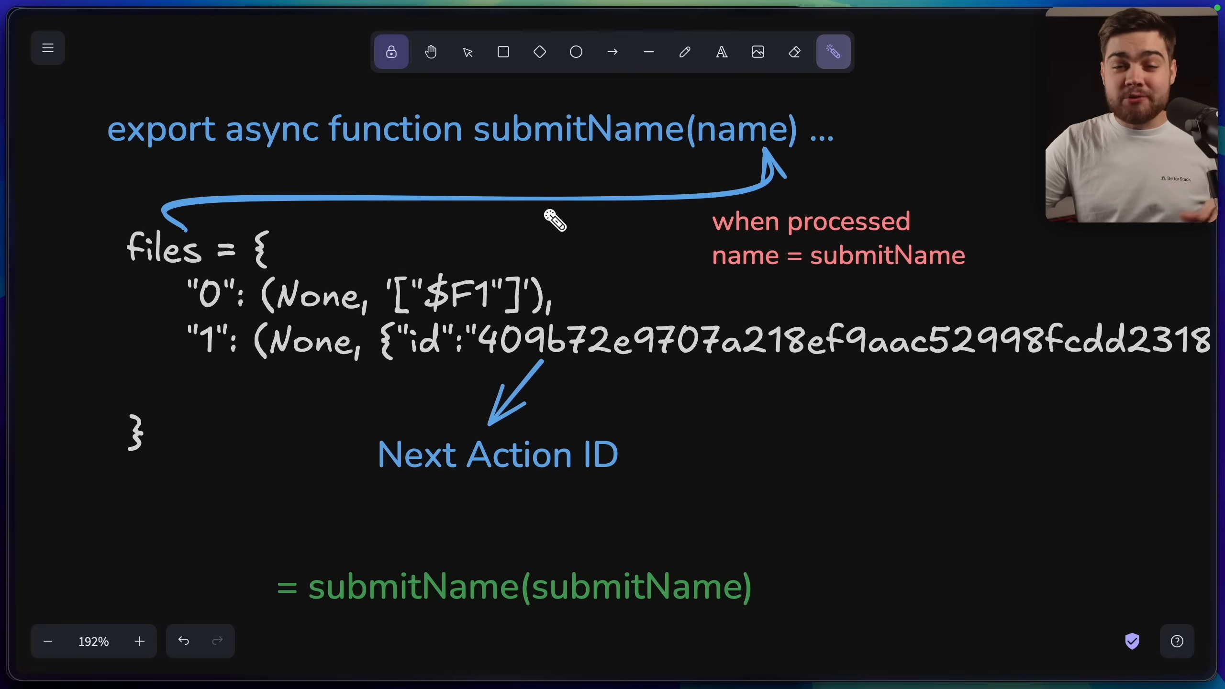
{"action": "mouse_move", "coordinate": [485, 160]}
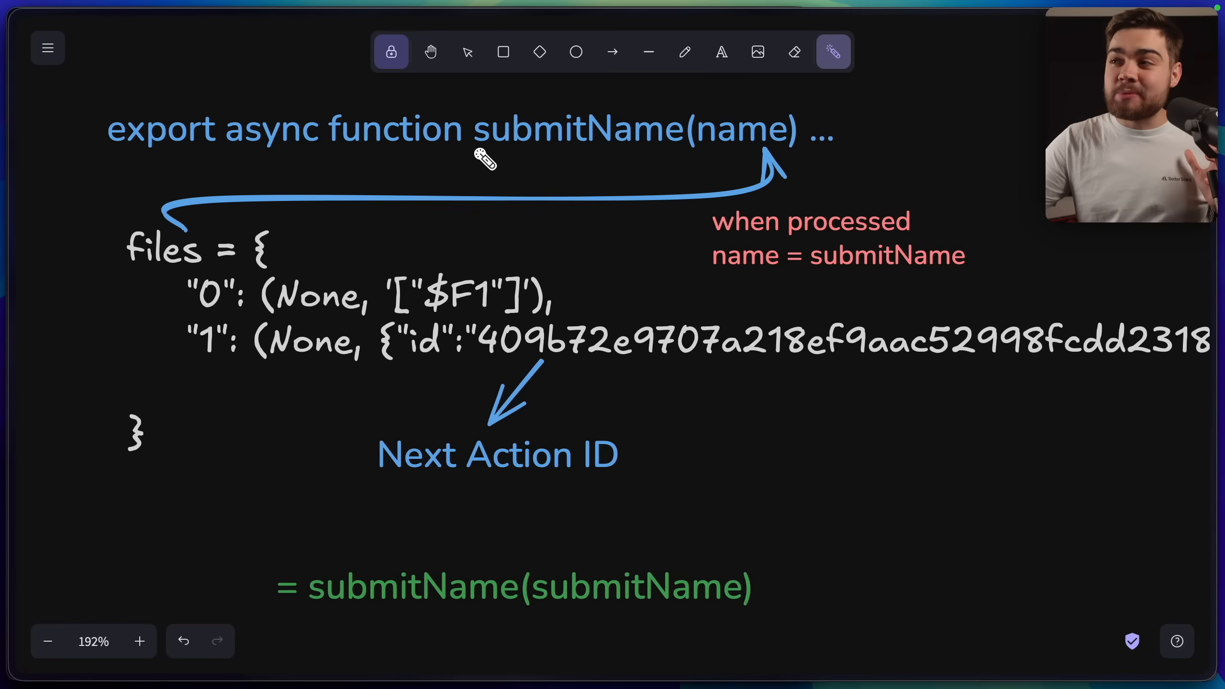
{"action": "mouse_move", "coordinate": [699, 160]}
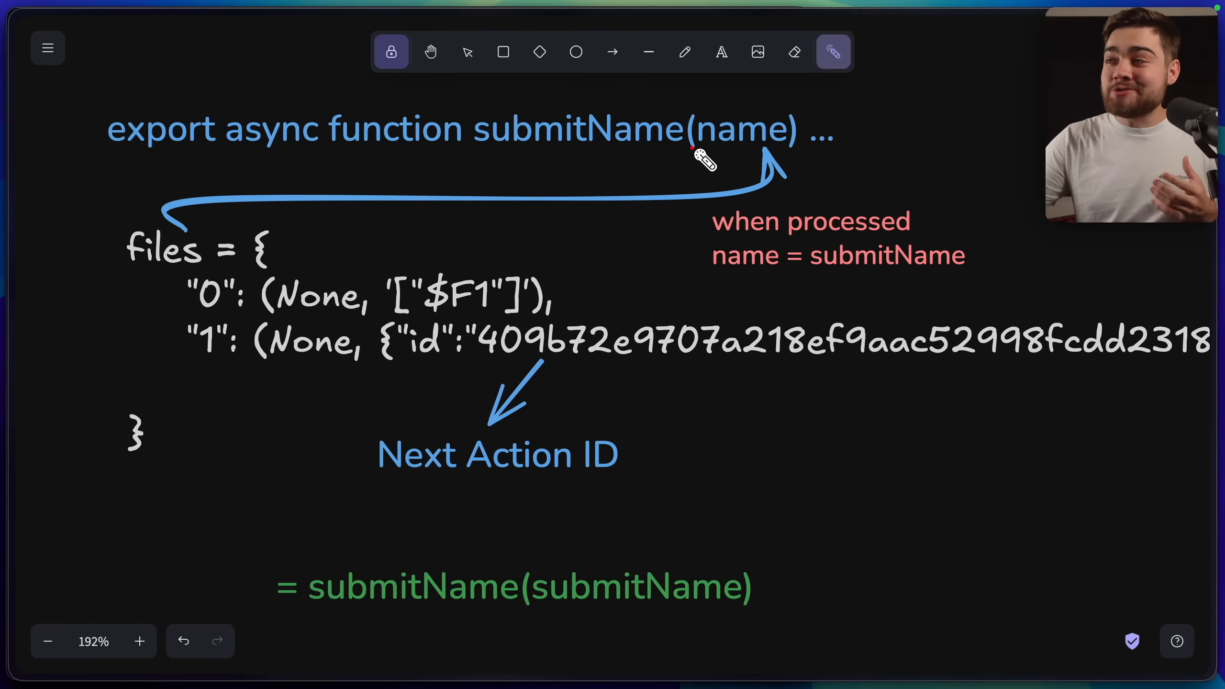
{"action": "left_click_drag", "start_coordinate": [90, 243], "coordinate": [49, 288]}
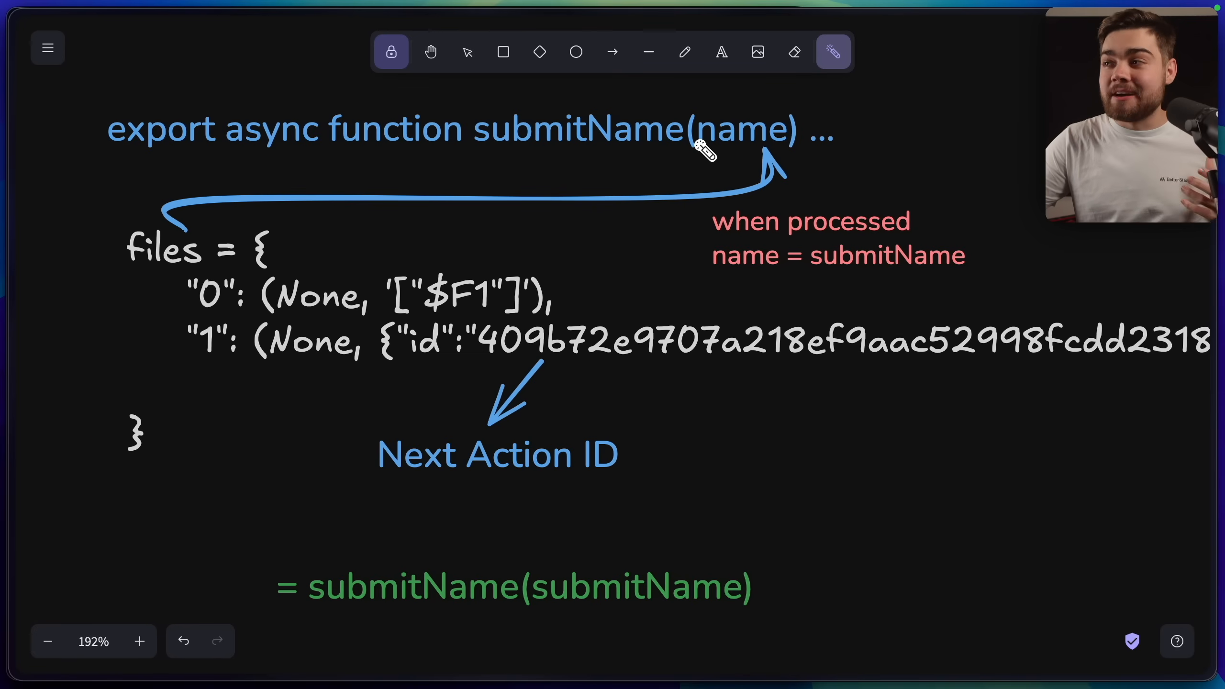
{"action": "mouse_move", "coordinate": [561, 296]}
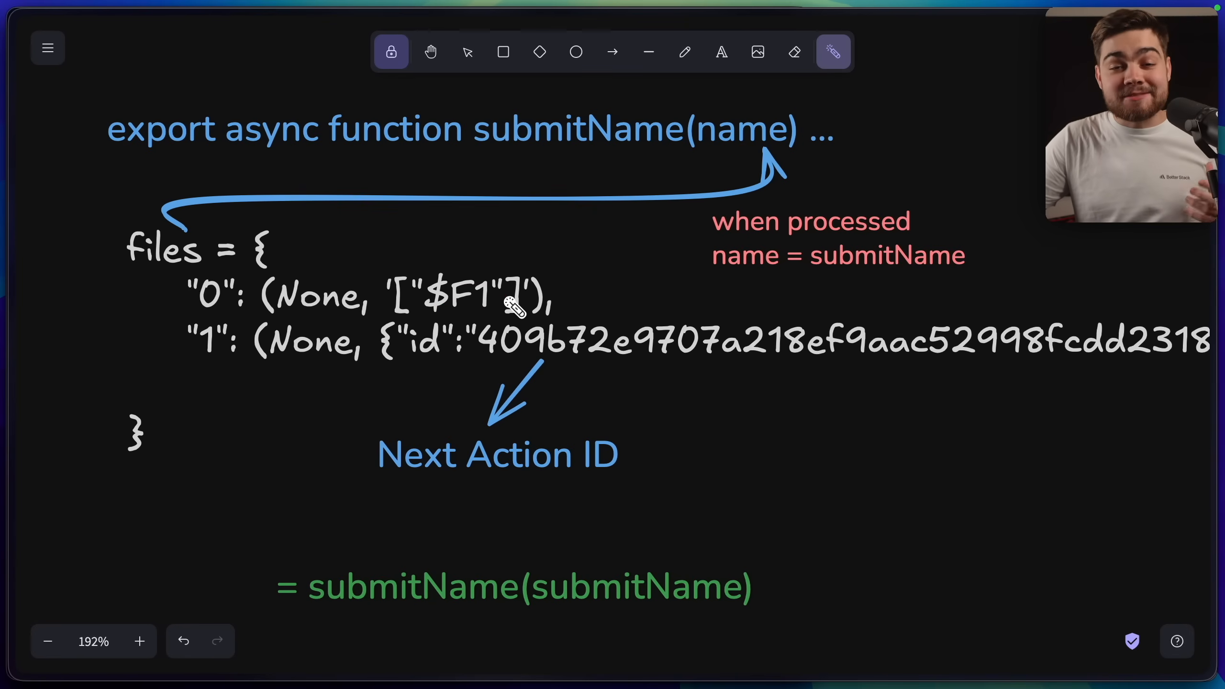
{"action": "mouse_move", "coordinate": [318, 364]}
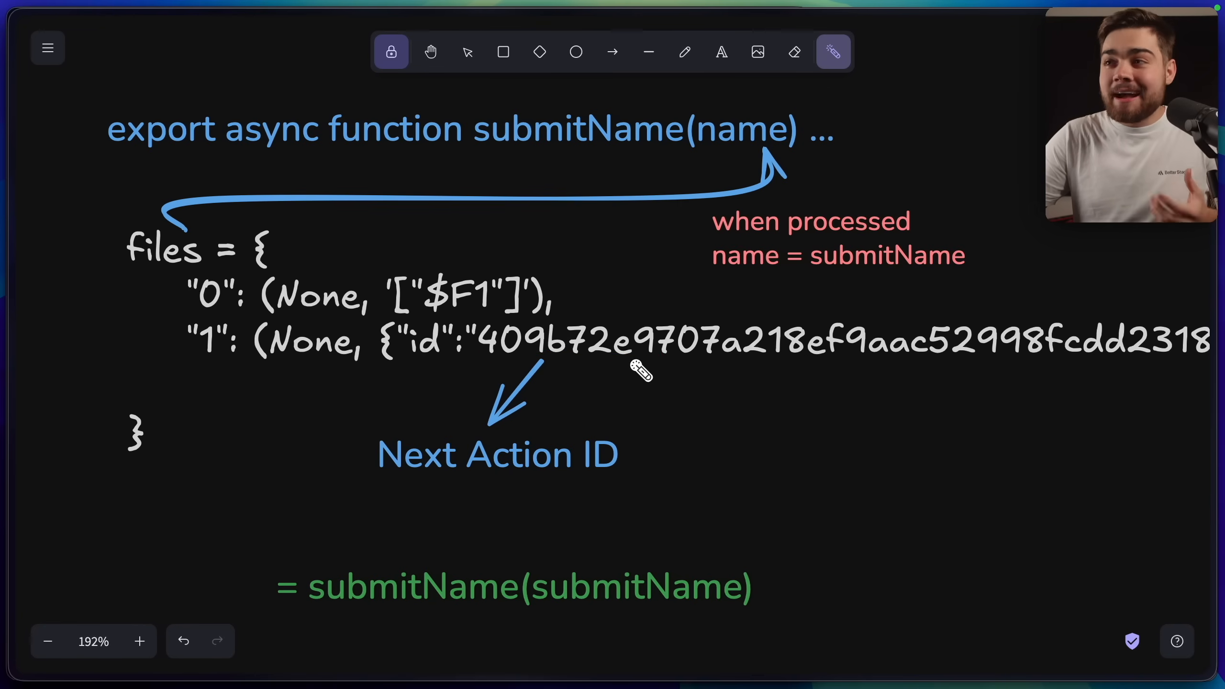
{"action": "mouse_move", "coordinate": [542, 169]}
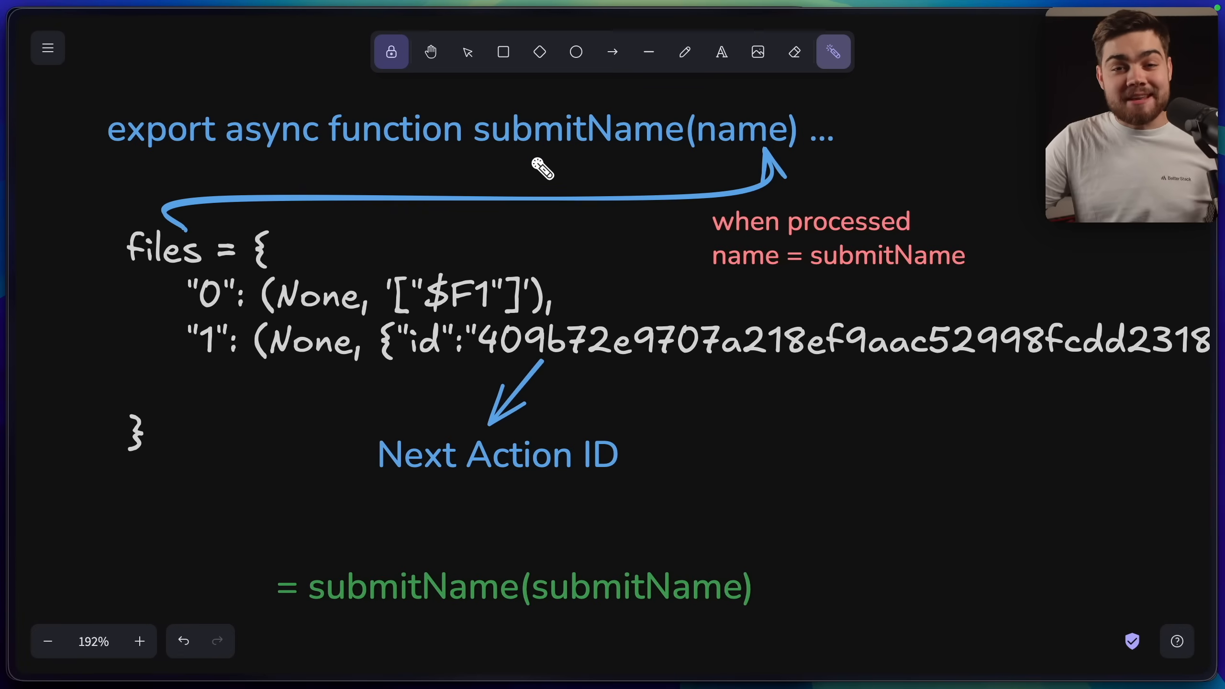
{"action": "mouse_move", "coordinate": [661, 172]}
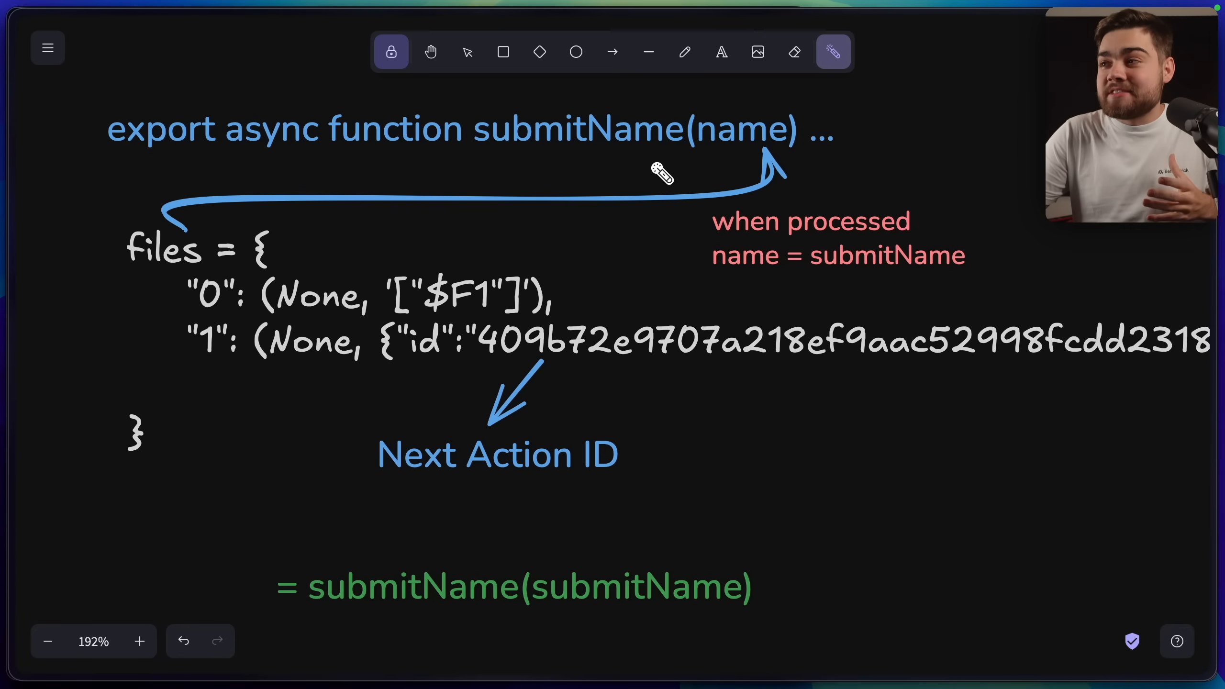
{"action": "mouse_move", "coordinate": [320, 609]}
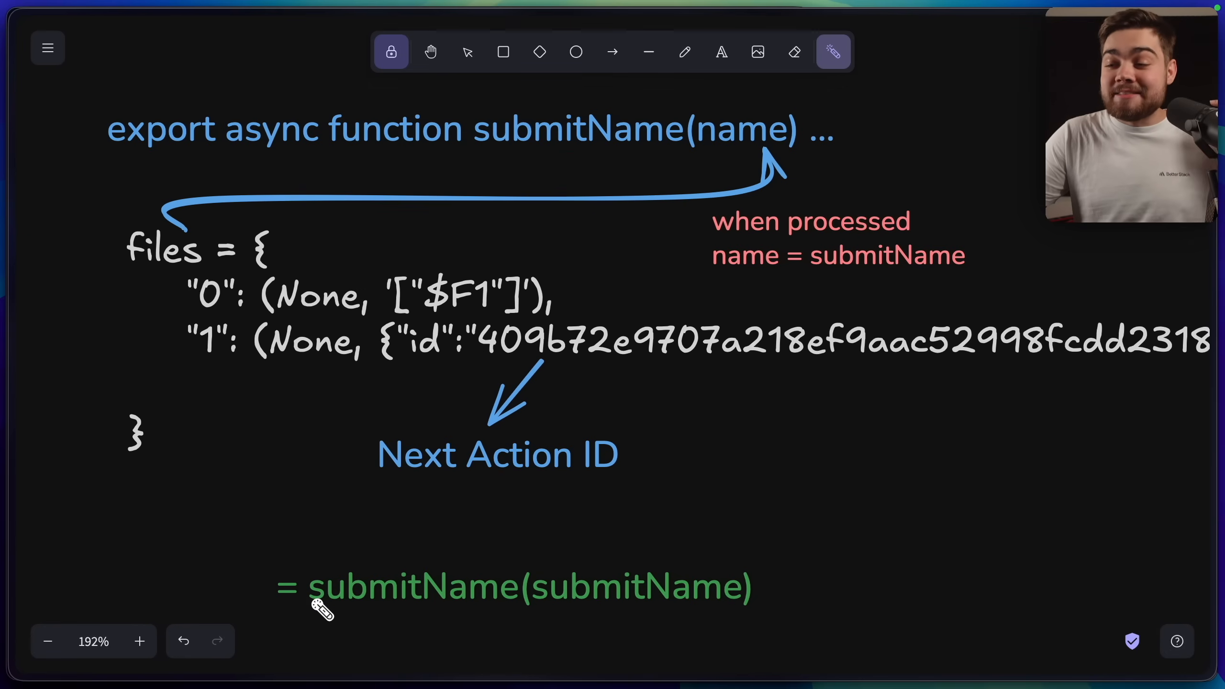
{"action": "mouse_move", "coordinate": [546, 613]}
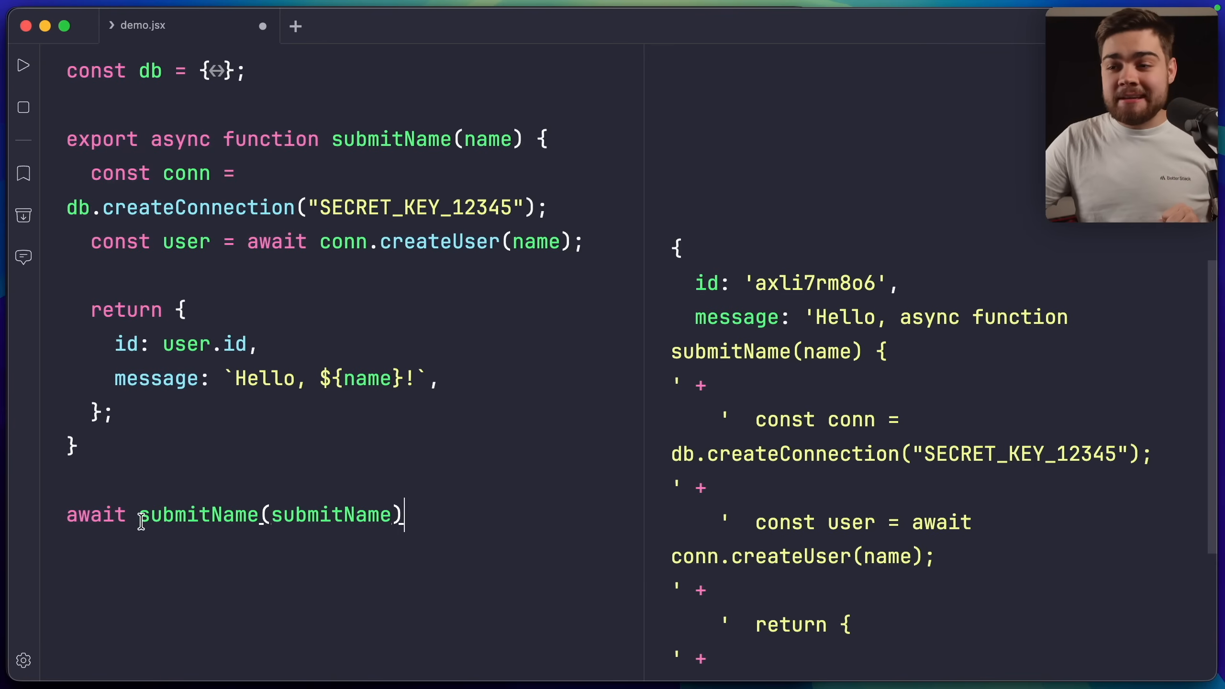
- Highlight every use of submitName in the scratchpad before writing the demo.toString() example
{"action": "double_click", "coordinate": [198, 514]}
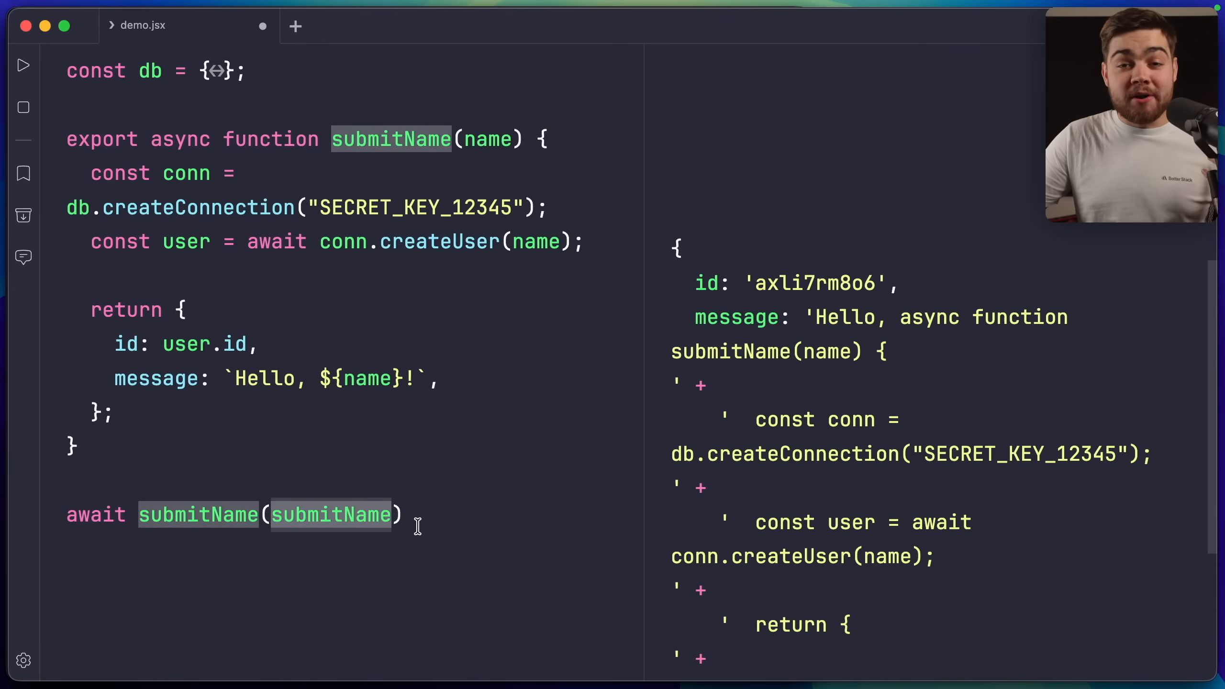
{"action": "mouse_move", "coordinate": [510, 351]}
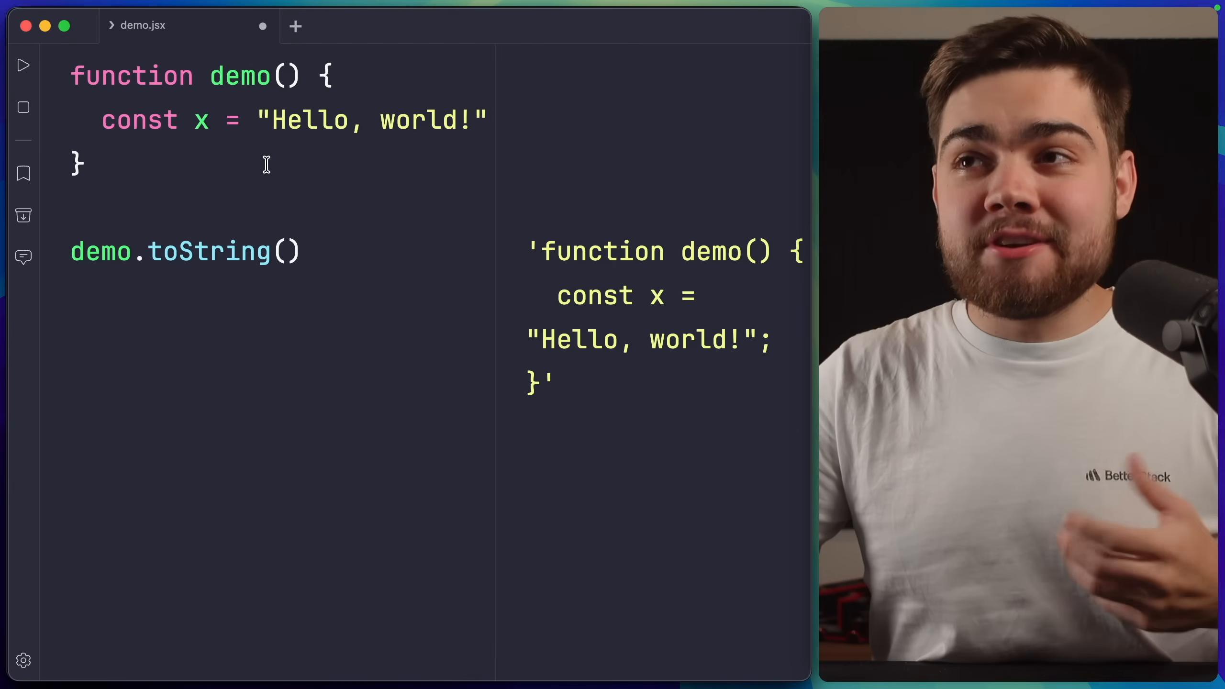
{"action": "mouse_move", "coordinate": [154, 251]}
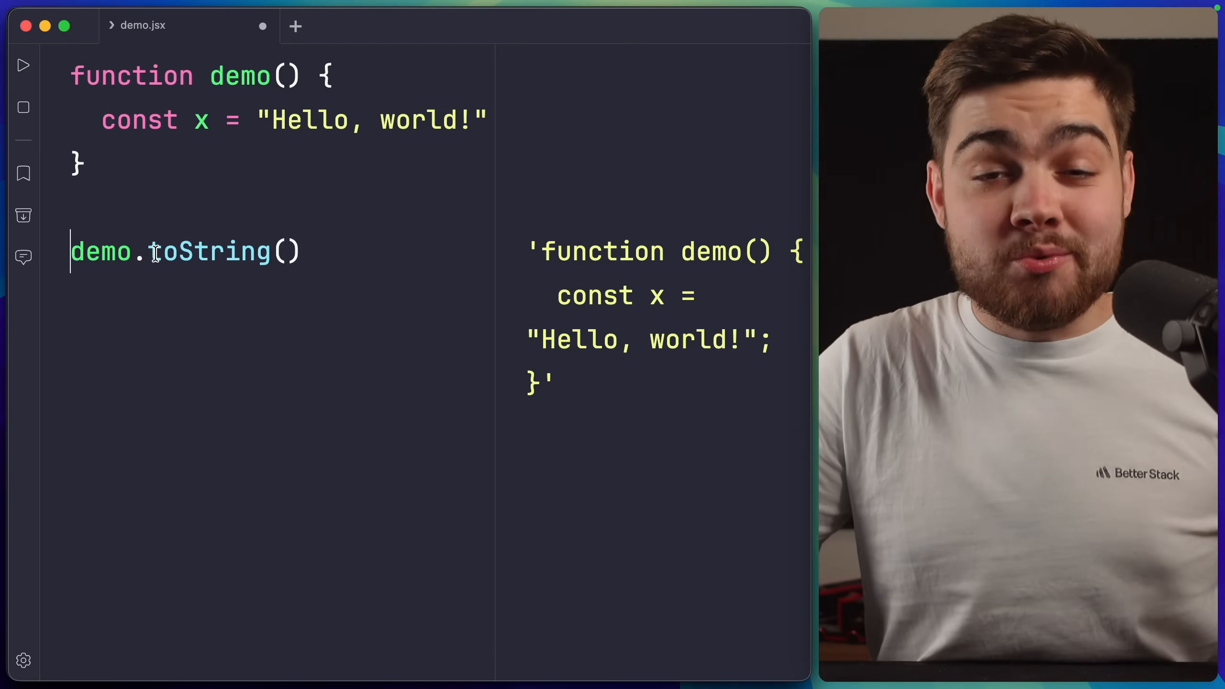
{"action": "mouse_move", "coordinate": [527, 239]}
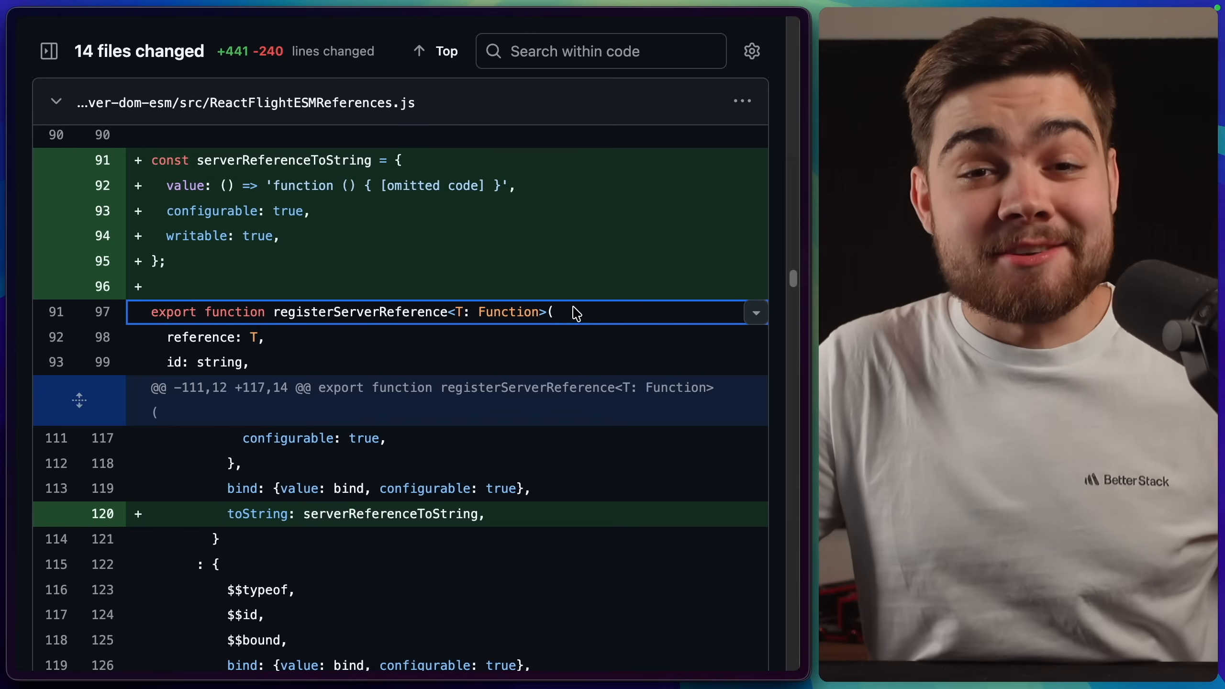
{"action": "mouse_move", "coordinate": [234, 522]}
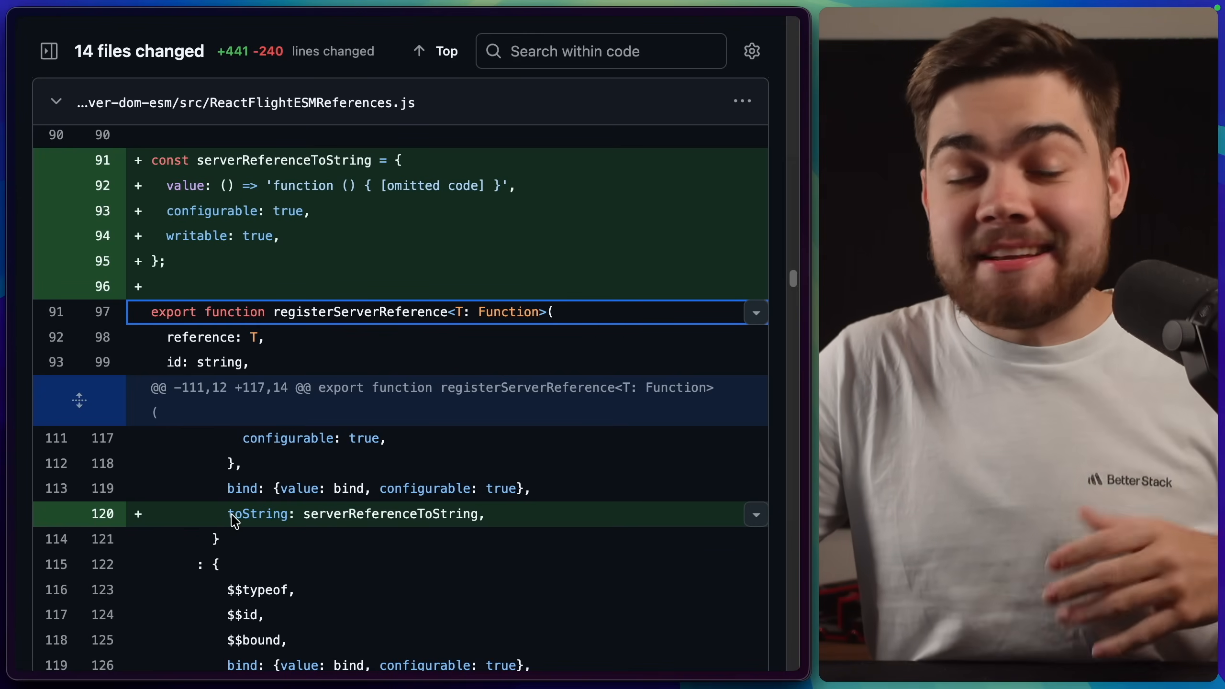